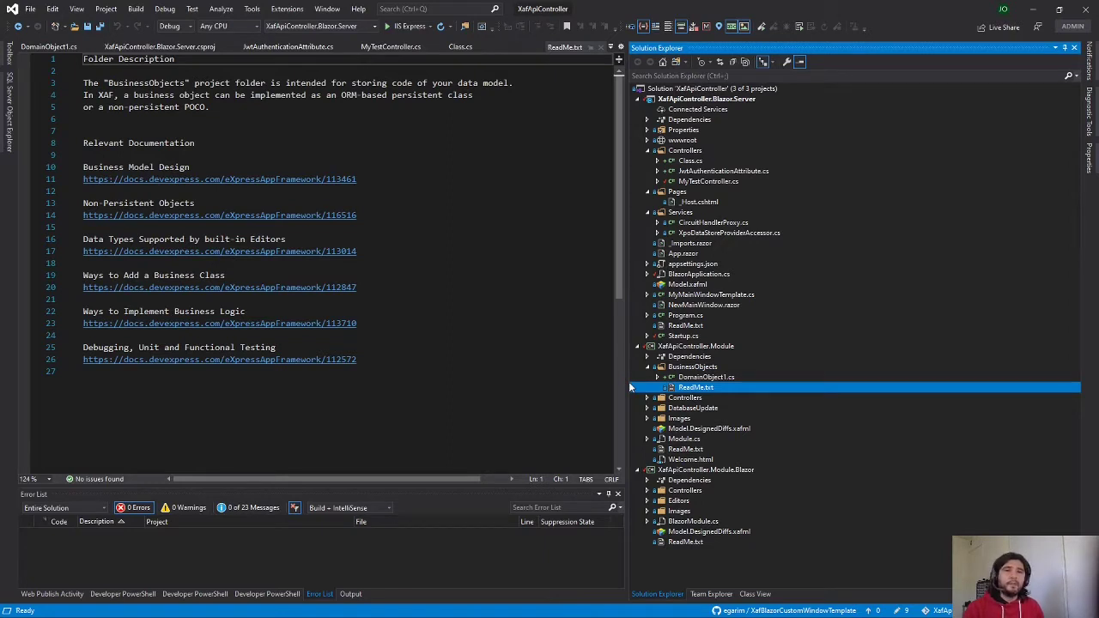
# Log in as Admin to the XAF Blazor app
pyautogui.click(391, 47)
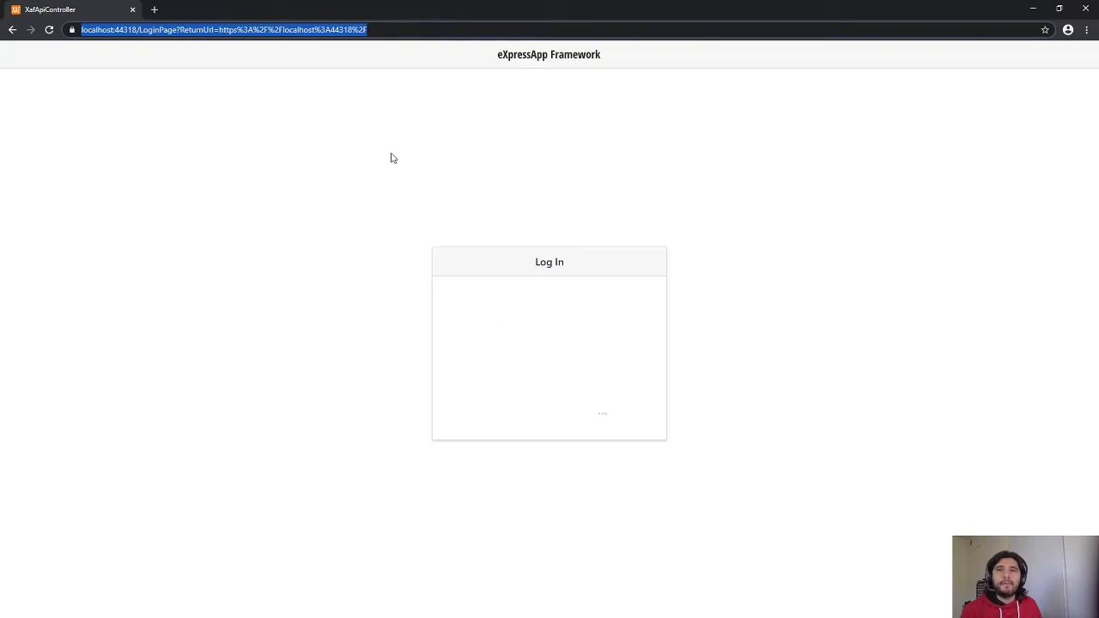
pyautogui.write('A')
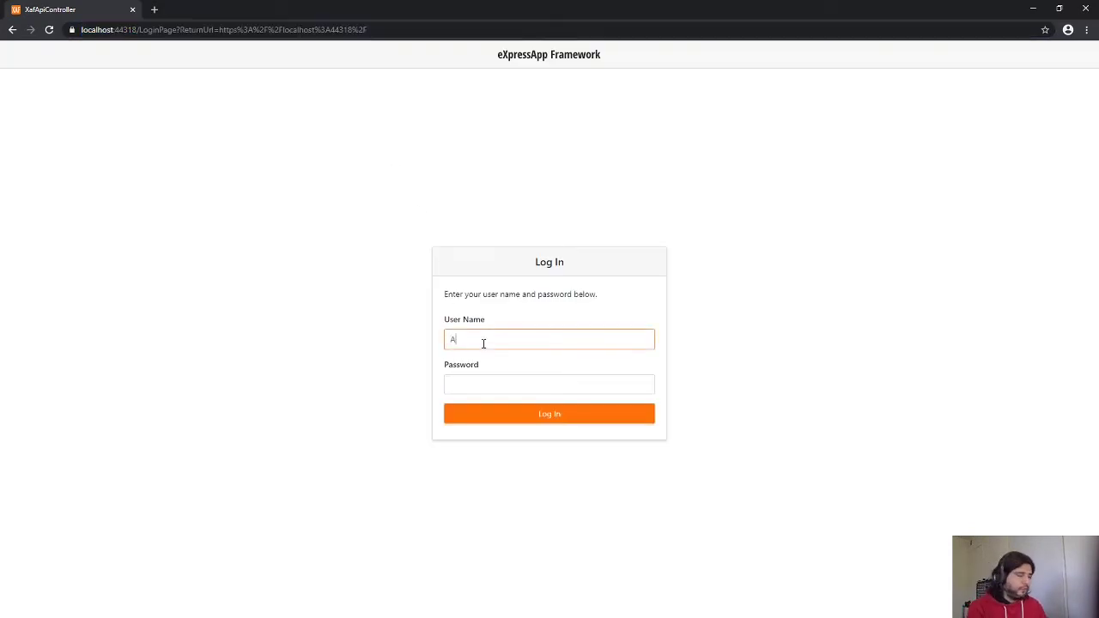
pyautogui.click(549, 412)
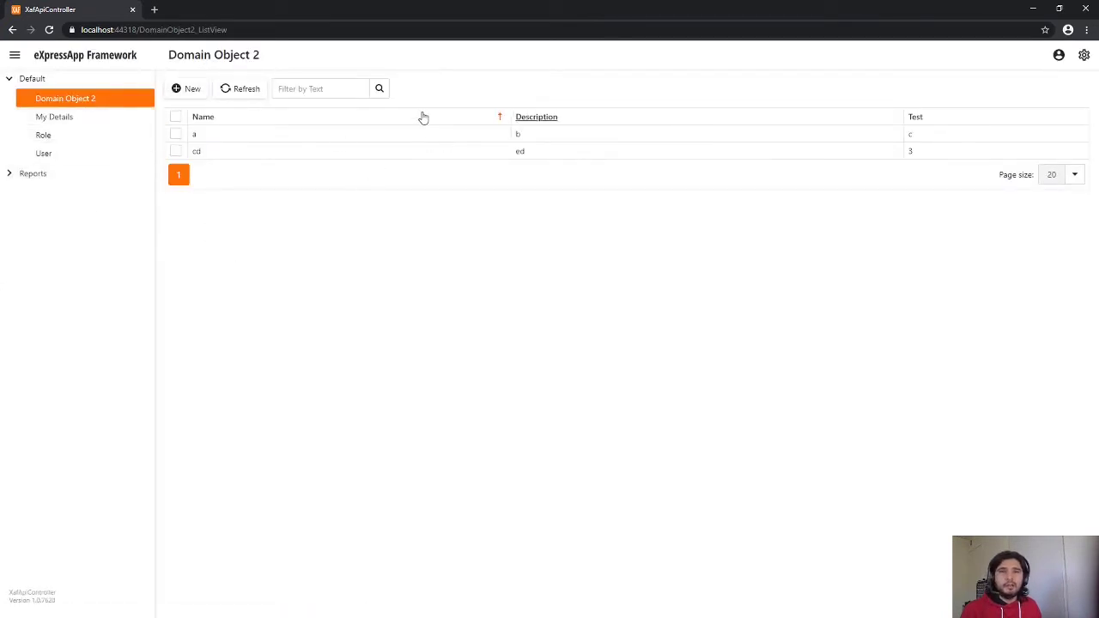
pyautogui.moveTo(467, 259)
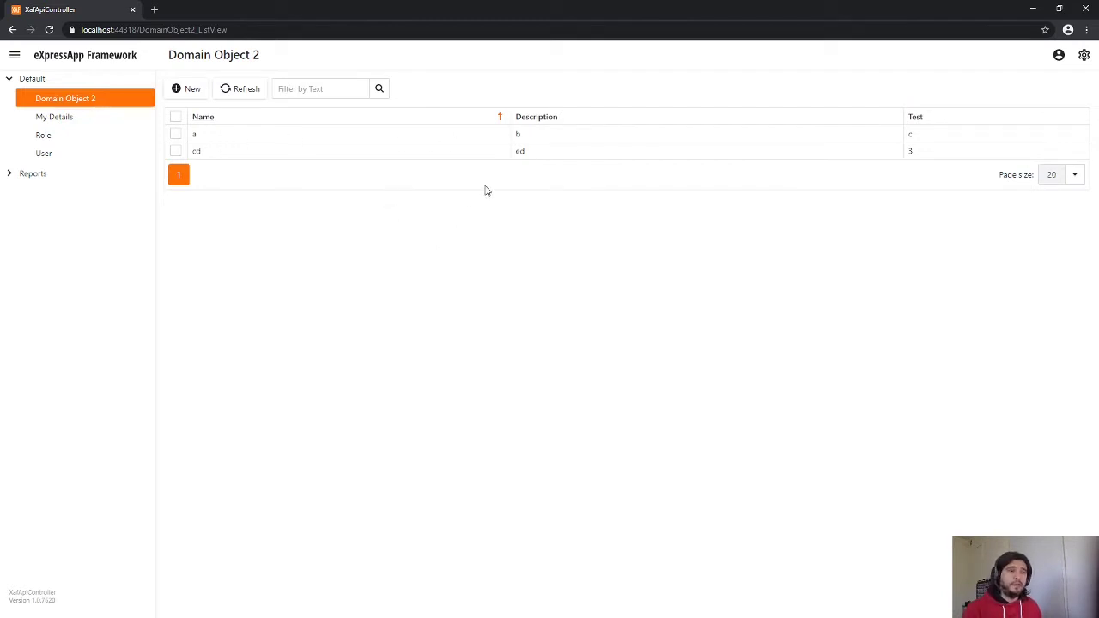
pyautogui.moveTo(319, 175)
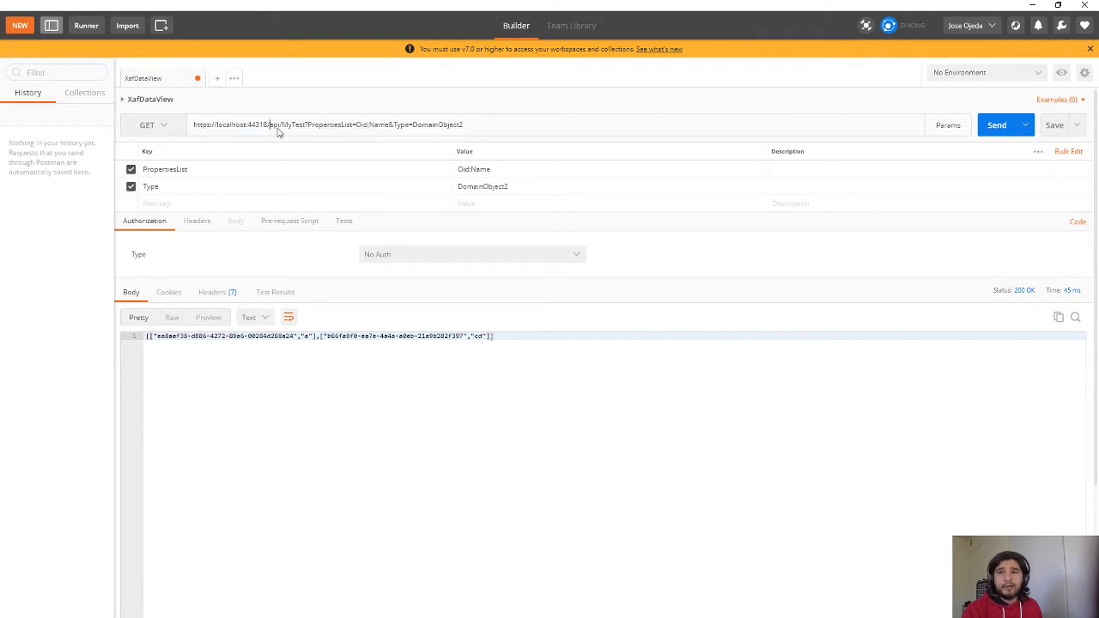
# Send the GET request with PropertiesList=Oid,Name and Type=DomainObject2
pyautogui.doubleClick(230, 124)
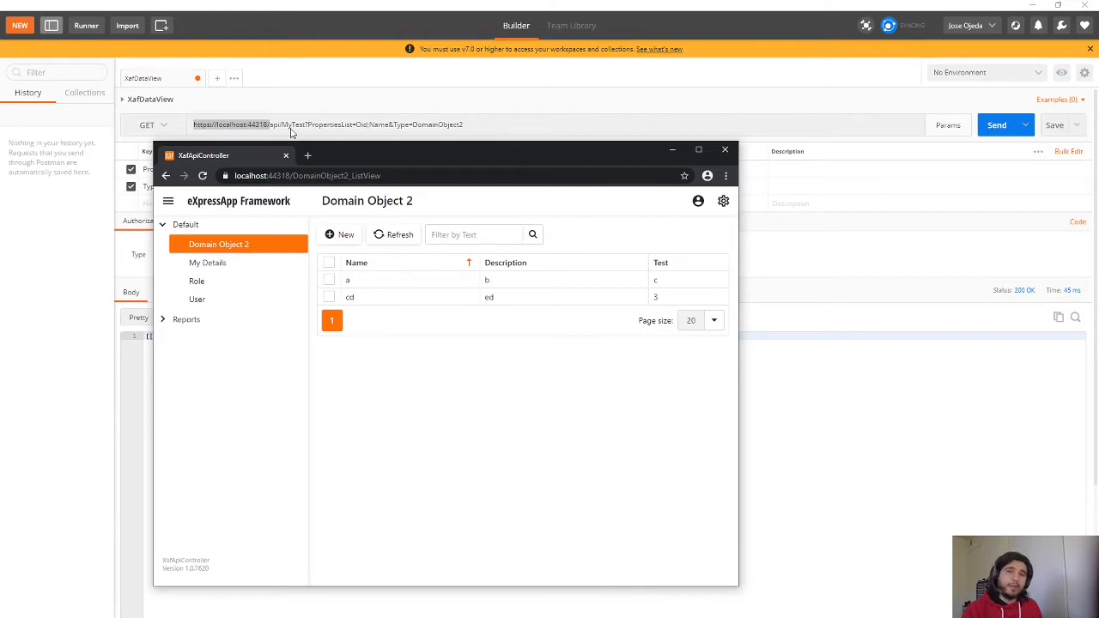
pyautogui.moveTo(305, 136)
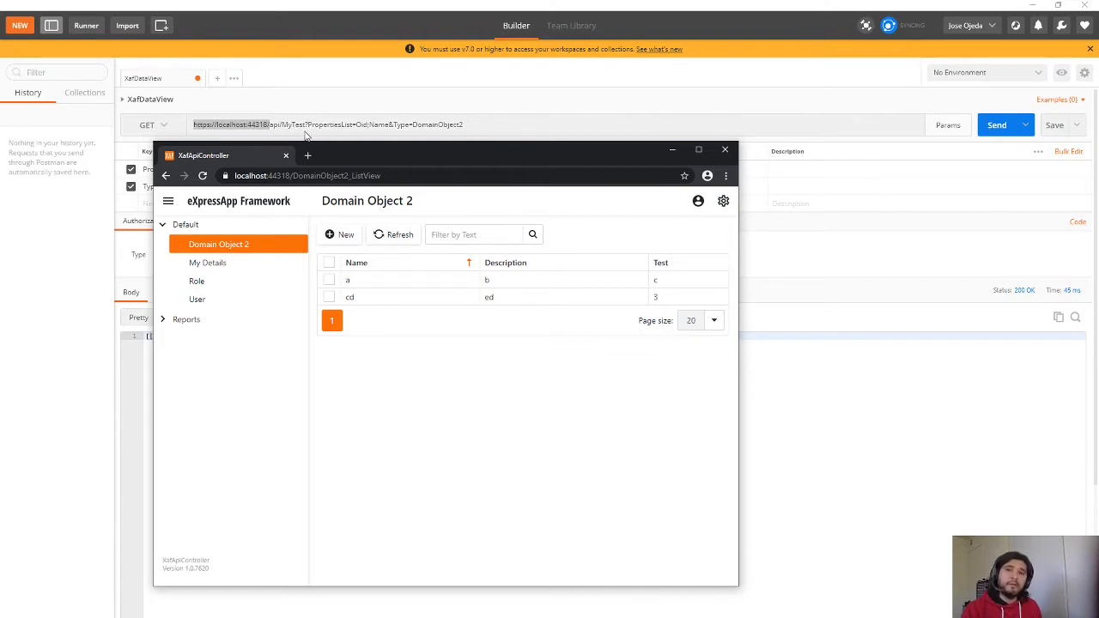
pyautogui.moveTo(333, 161)
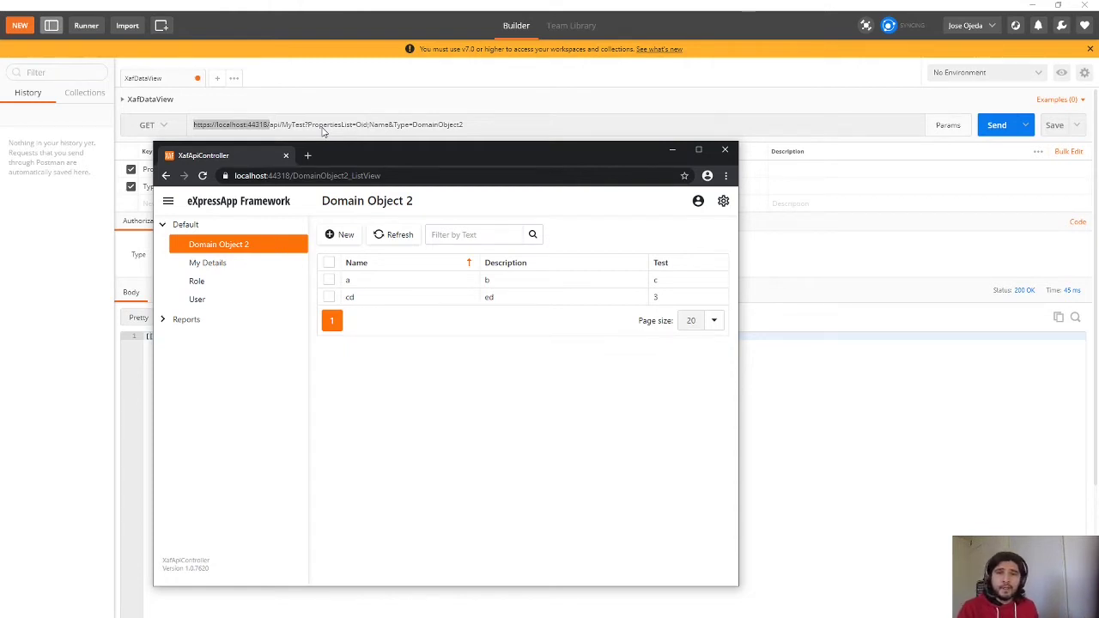
pyautogui.moveTo(399, 137)
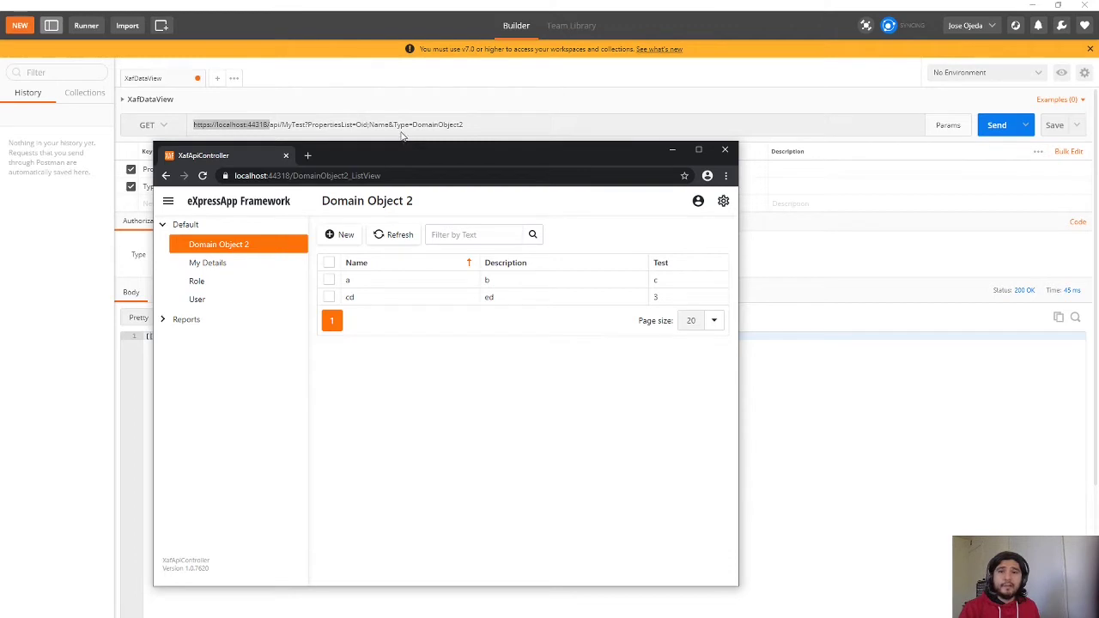
pyautogui.moveTo(453, 131)
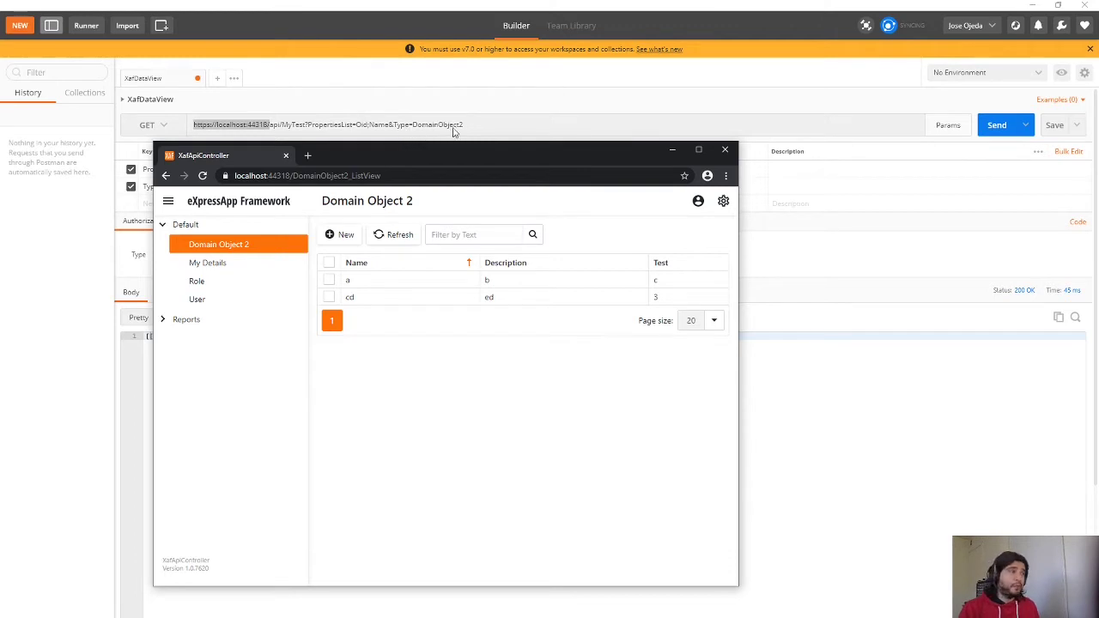
pyautogui.moveTo(491, 130)
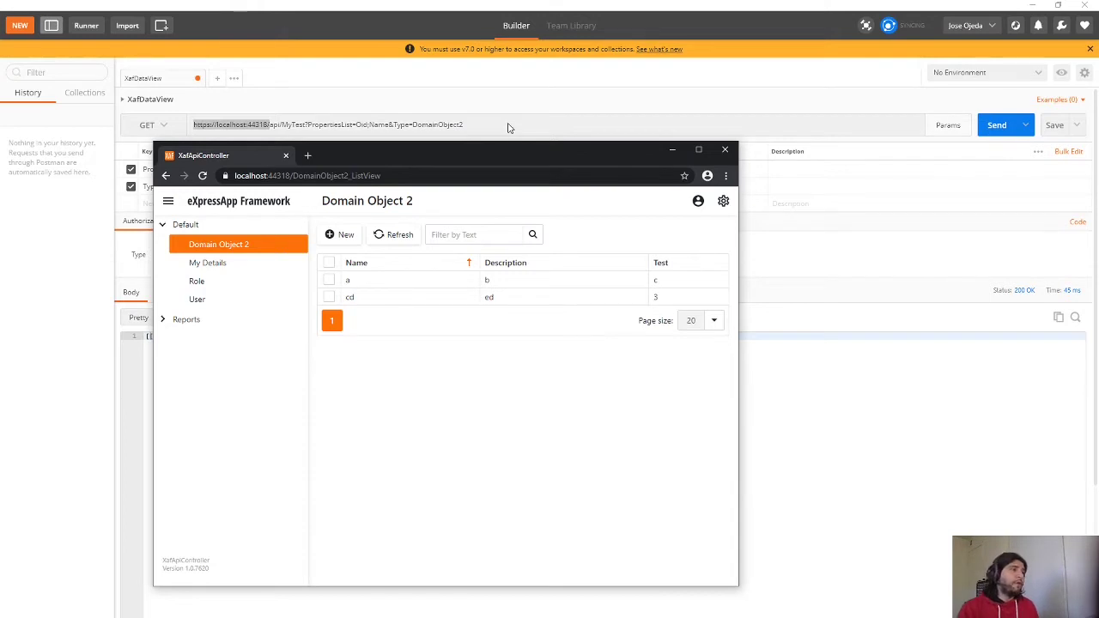
pyautogui.moveTo(627, 158)
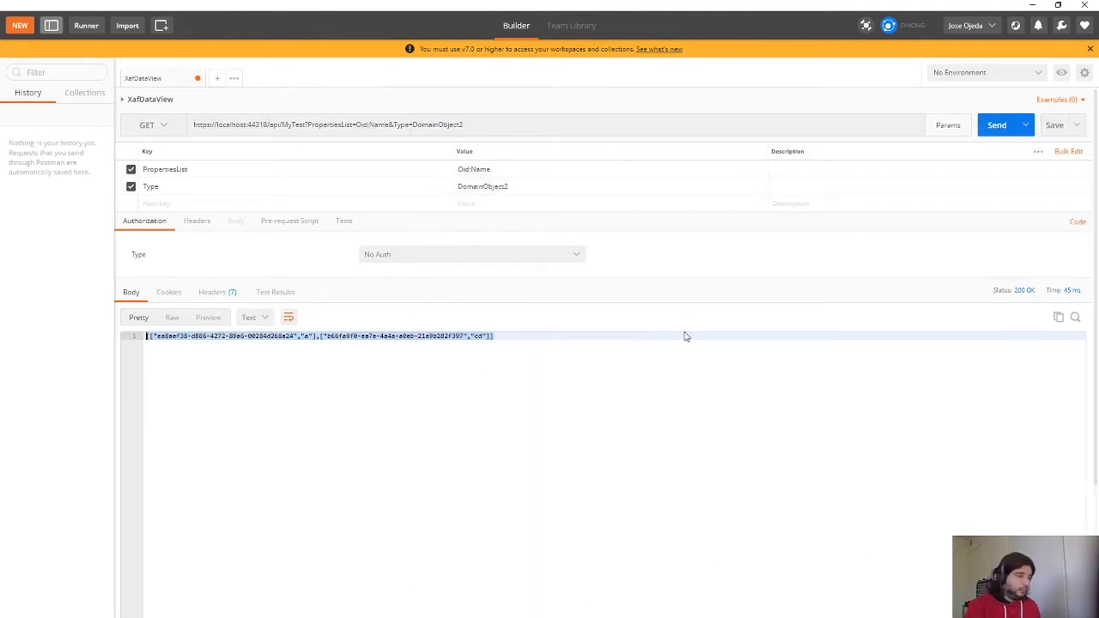
pyautogui.moveTo(1029, 299)
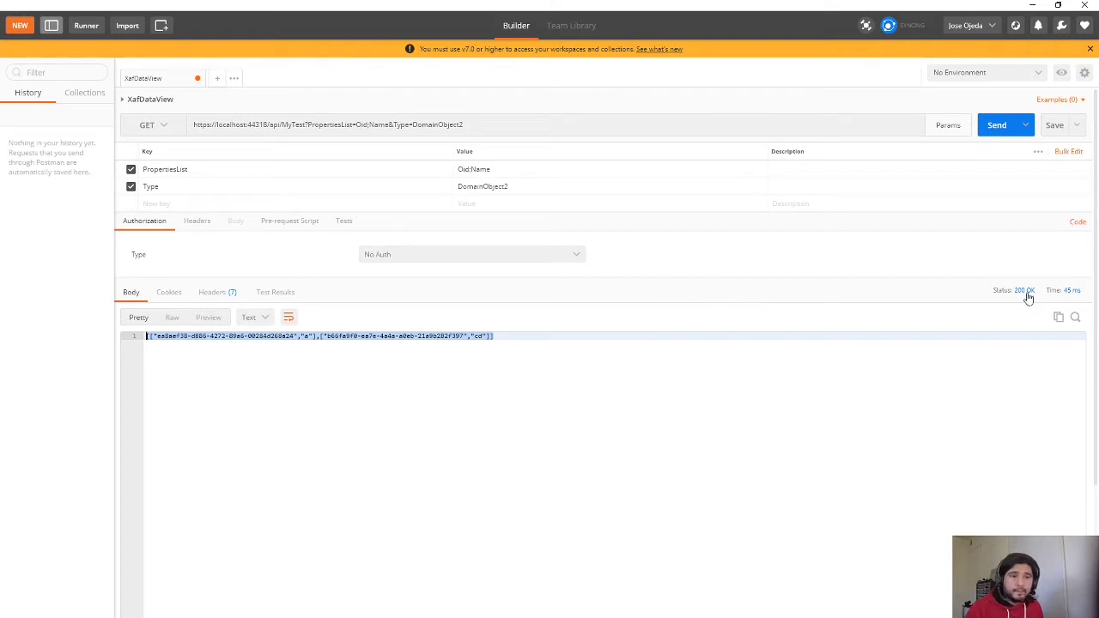
pyautogui.moveTo(1057, 237)
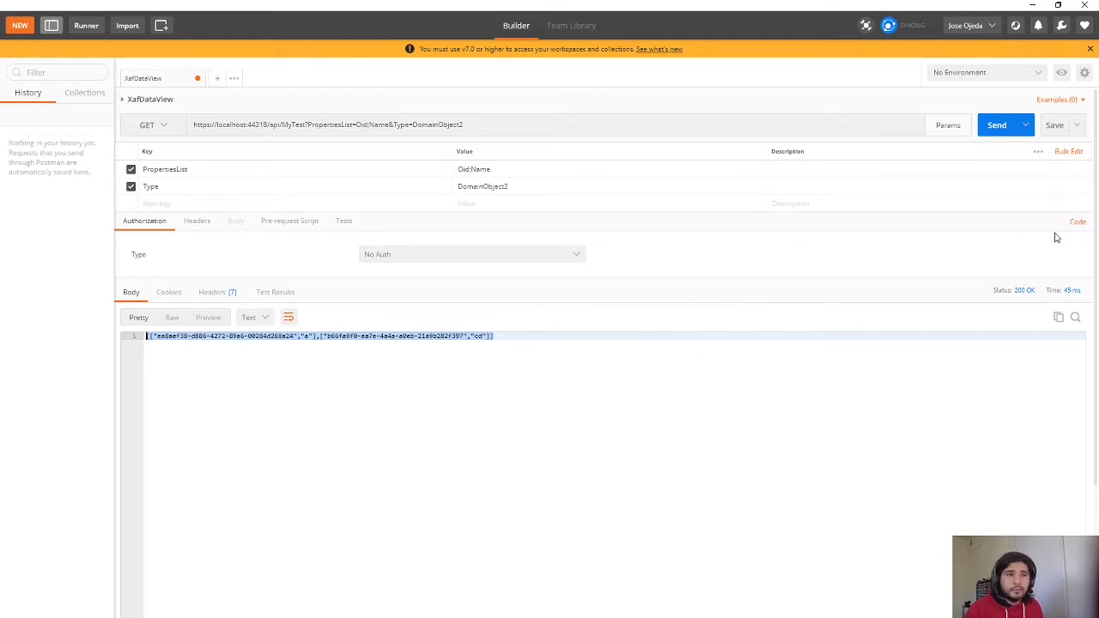
pyautogui.click(495, 334)
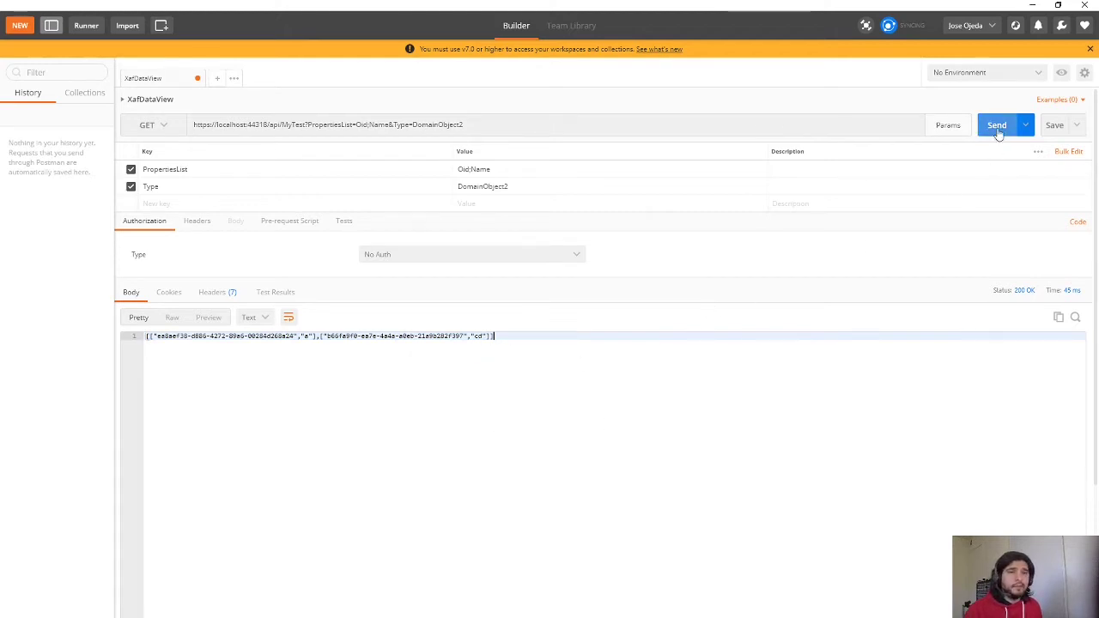
pyautogui.click(995, 123)
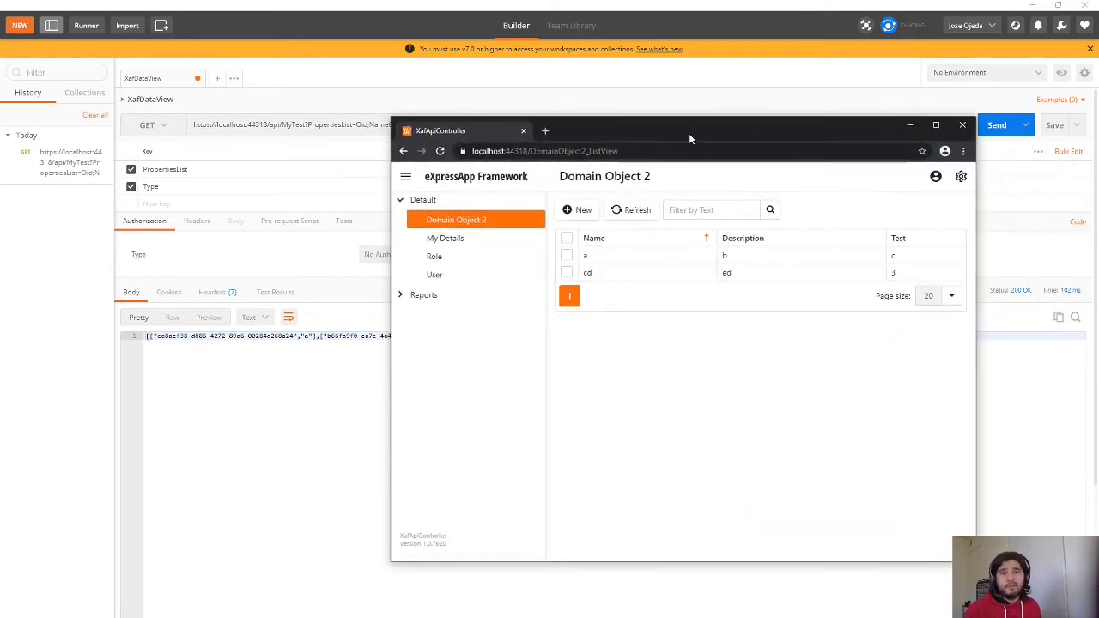
pyautogui.moveTo(638, 261)
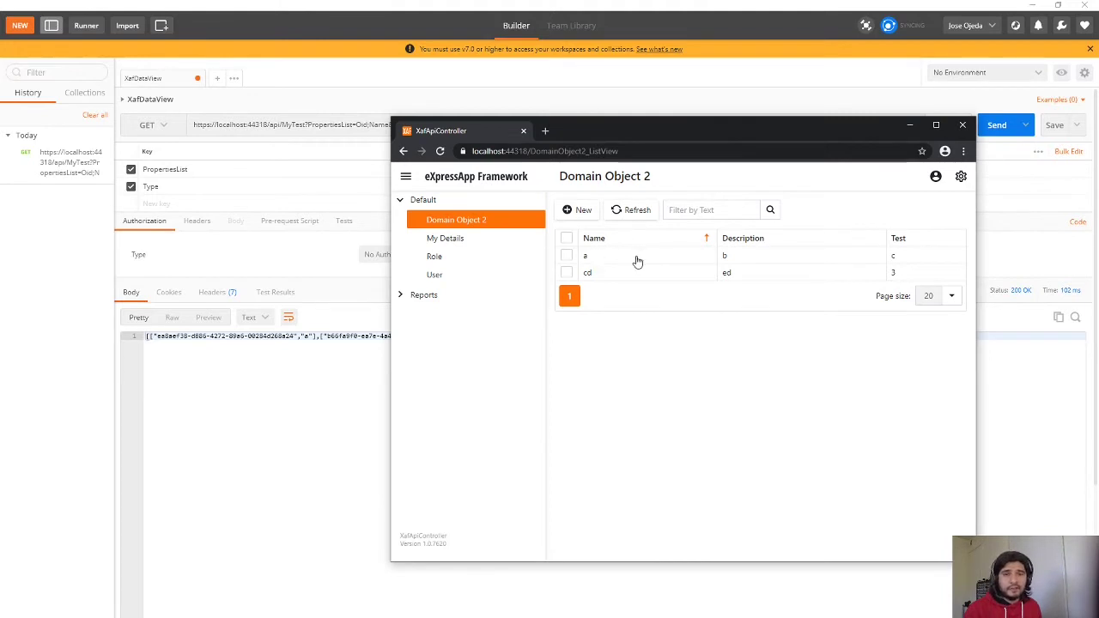
# Rename the Domain Object 2 record 'a' to 'Demo'
pyautogui.click(626, 254)
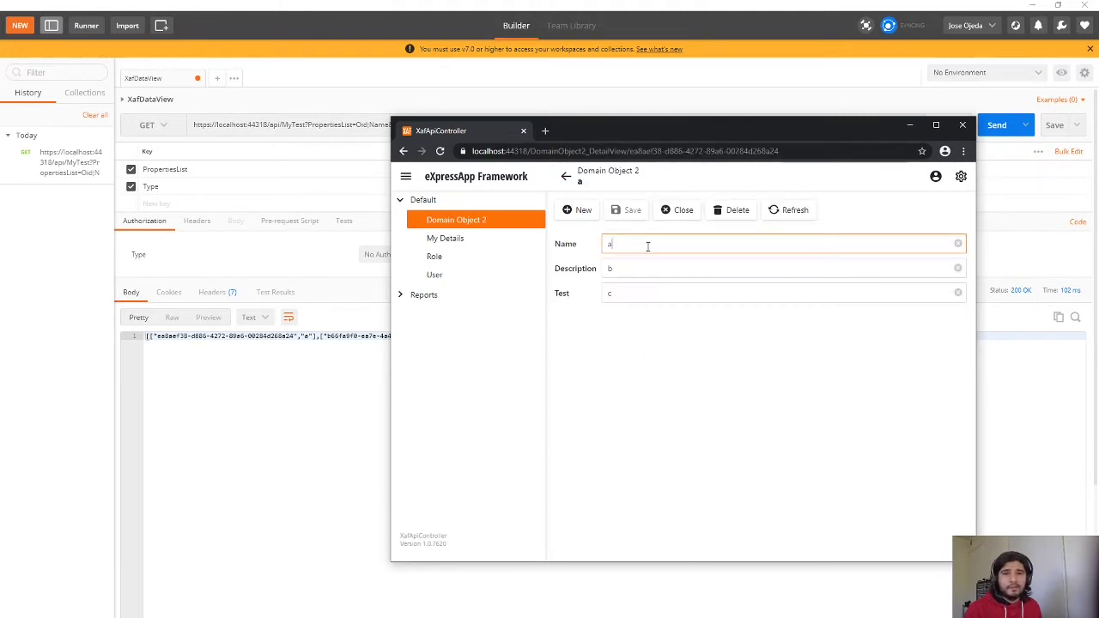
pyautogui.write('Demo')
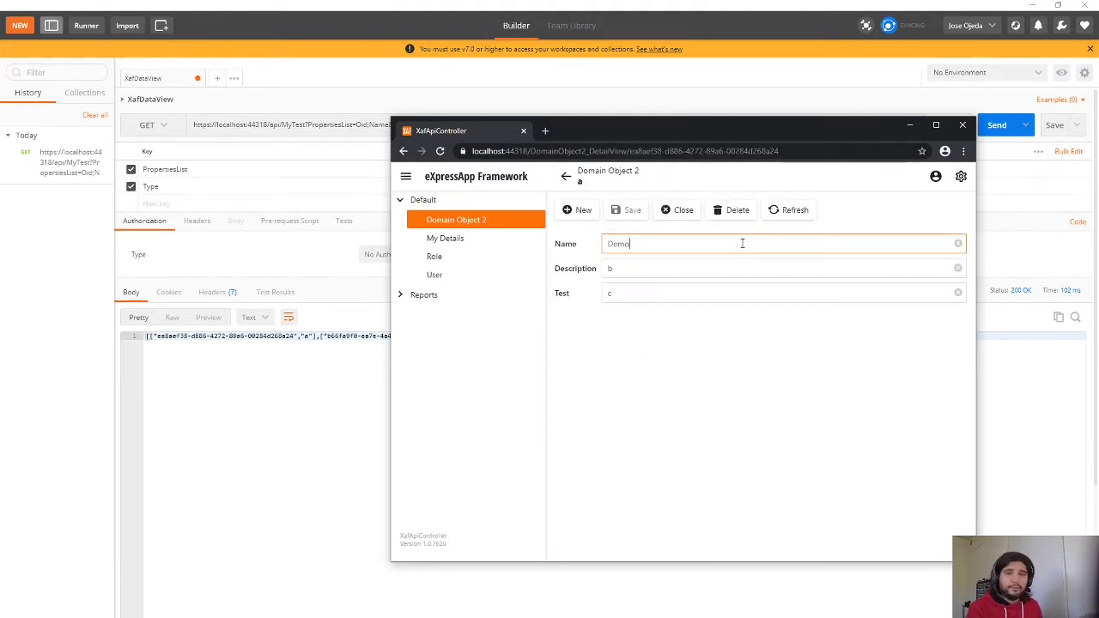
pyautogui.click(772, 268)
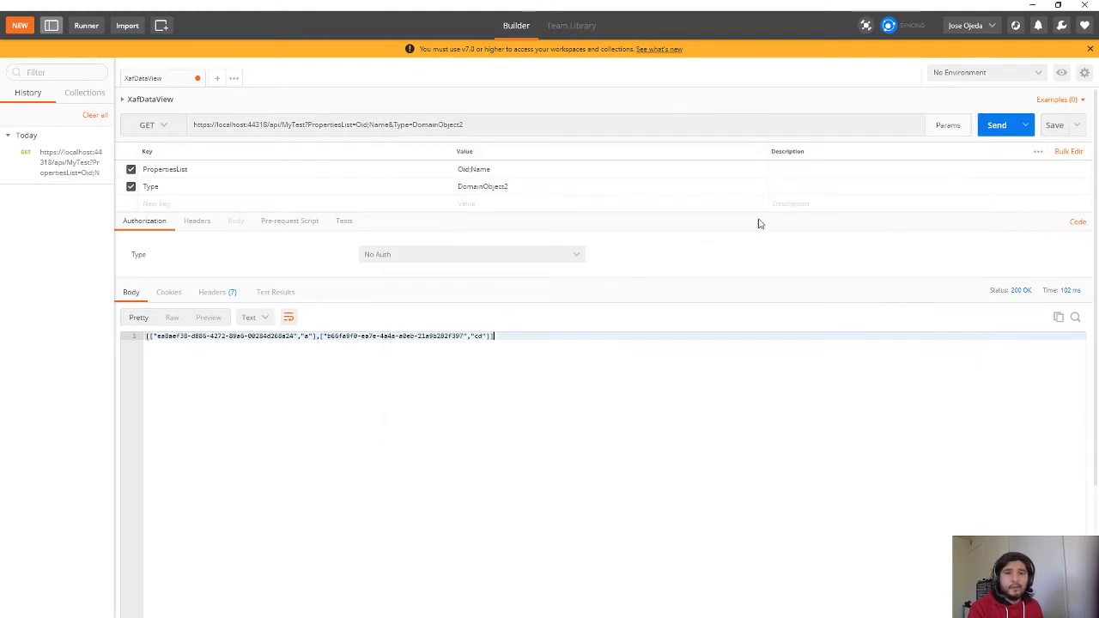
# Resend the request so 'Demo' appears, viewed as formatted JSON
pyautogui.click(996, 124)
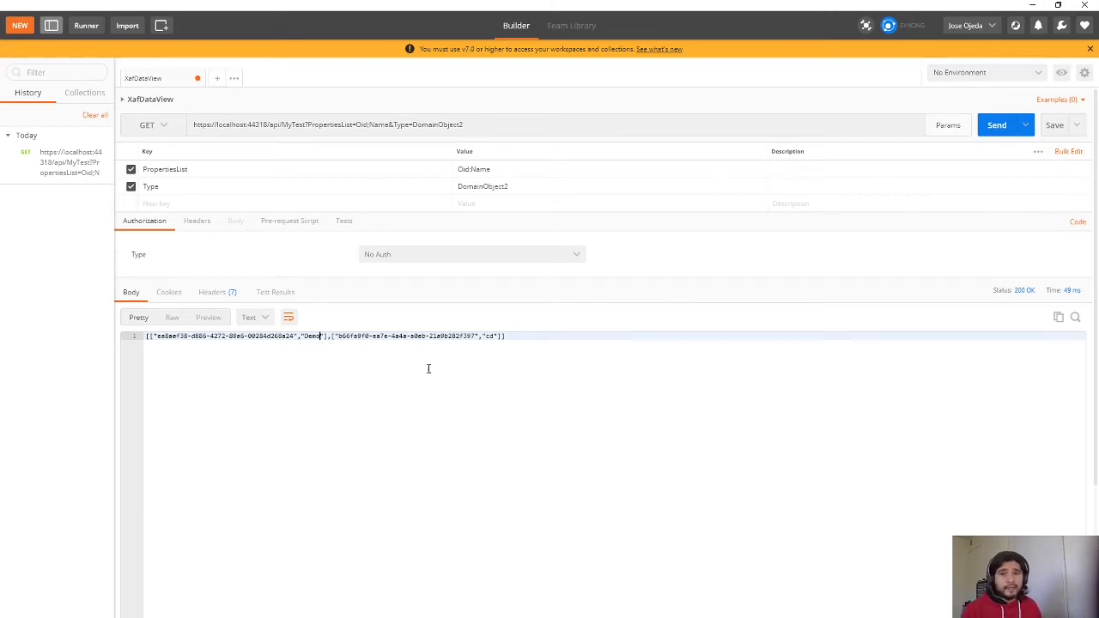
pyautogui.click(250, 316)
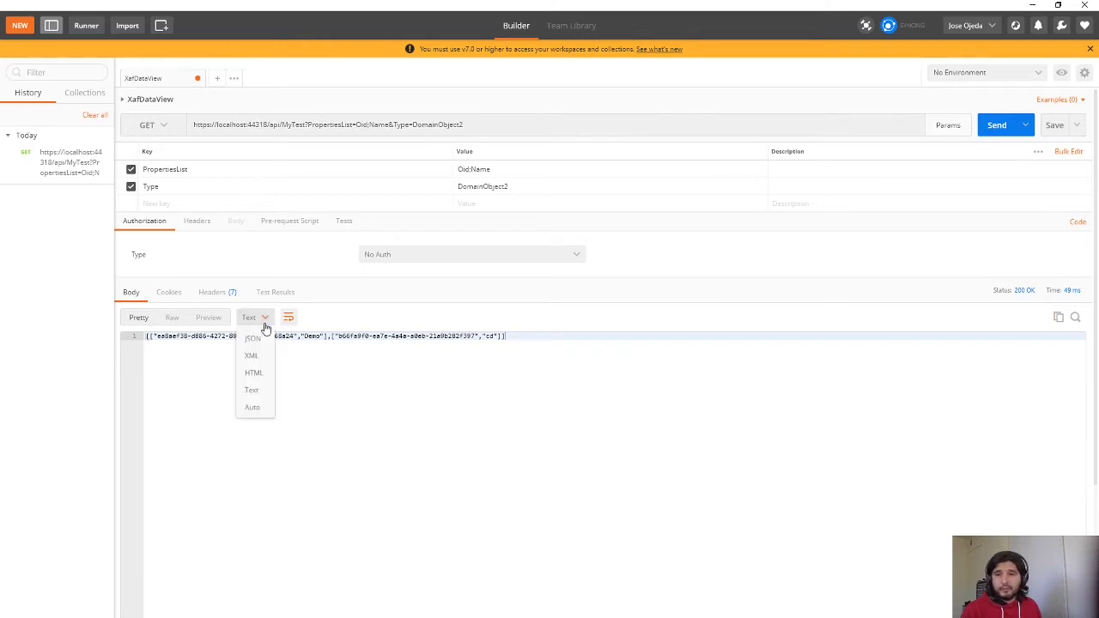
pyautogui.click(252, 336)
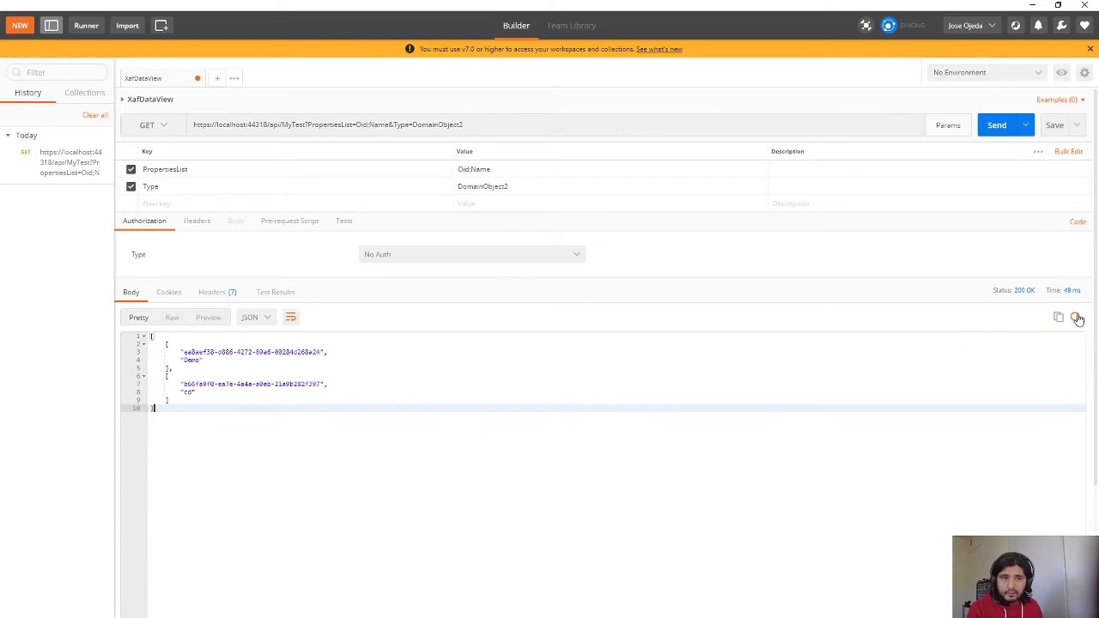
pyautogui.click(1074, 316)
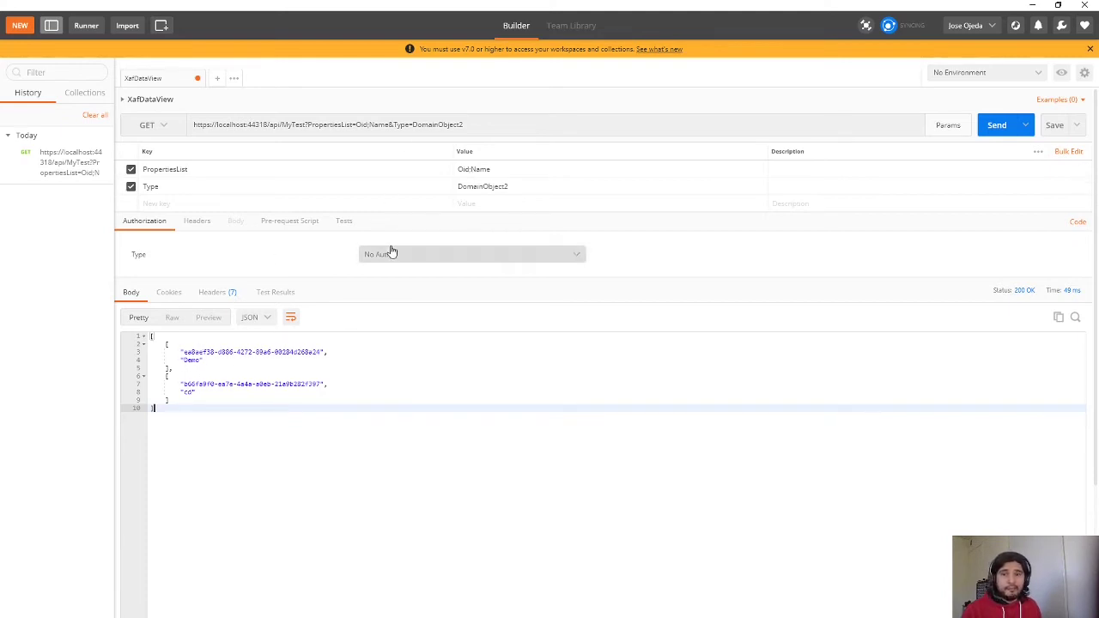
pyautogui.doubleClick(378, 123)
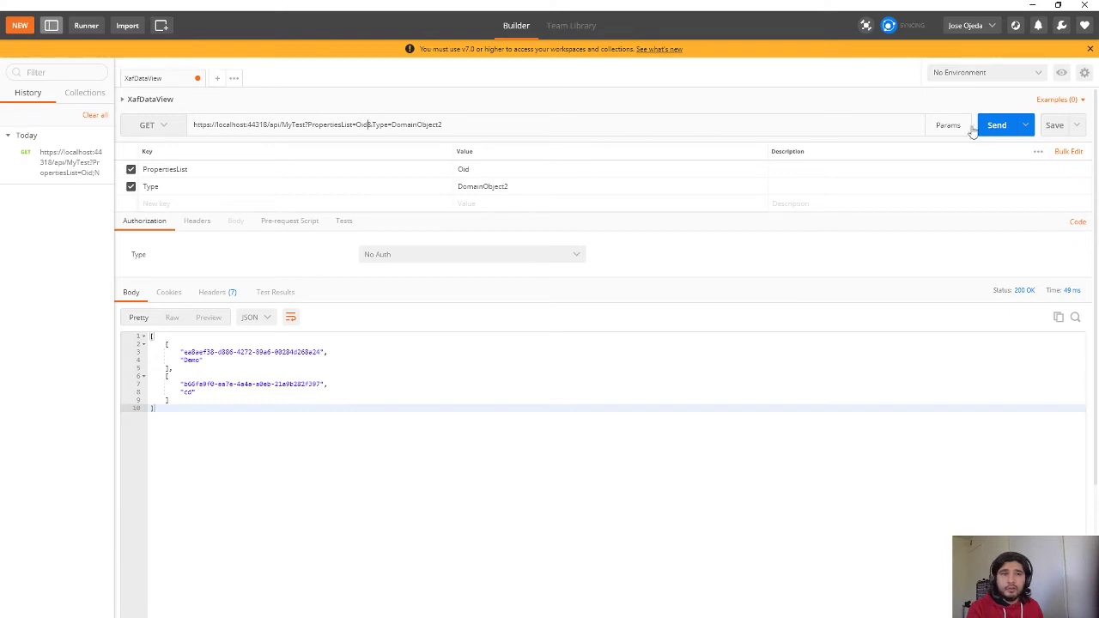
# Send the request asking only for Oid and view the JSON response
pyautogui.click(254, 316)
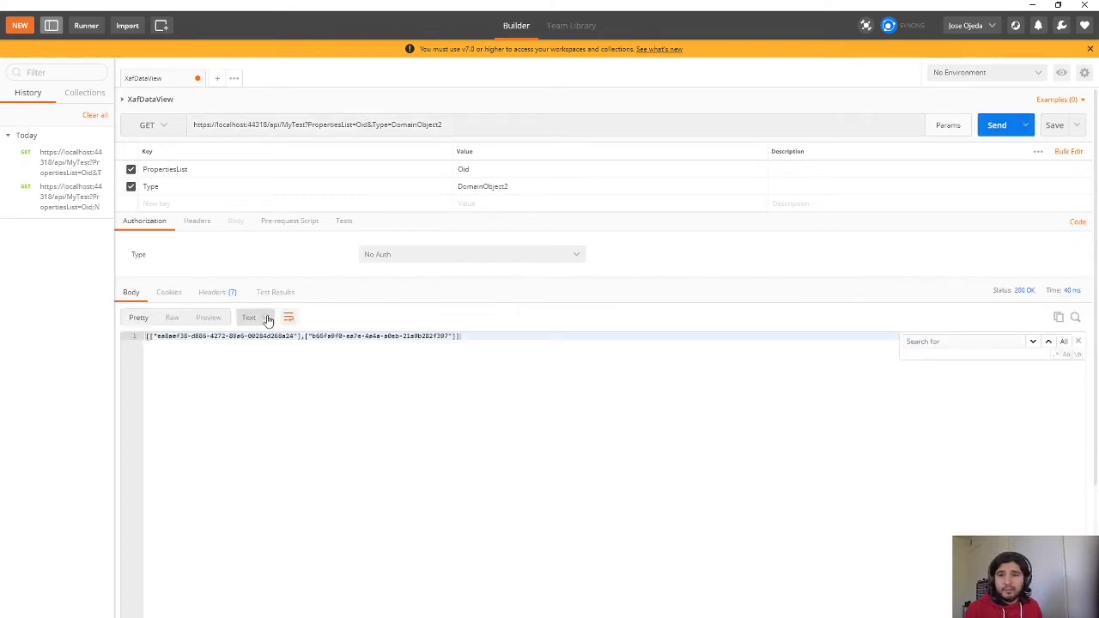
pyautogui.click(249, 315)
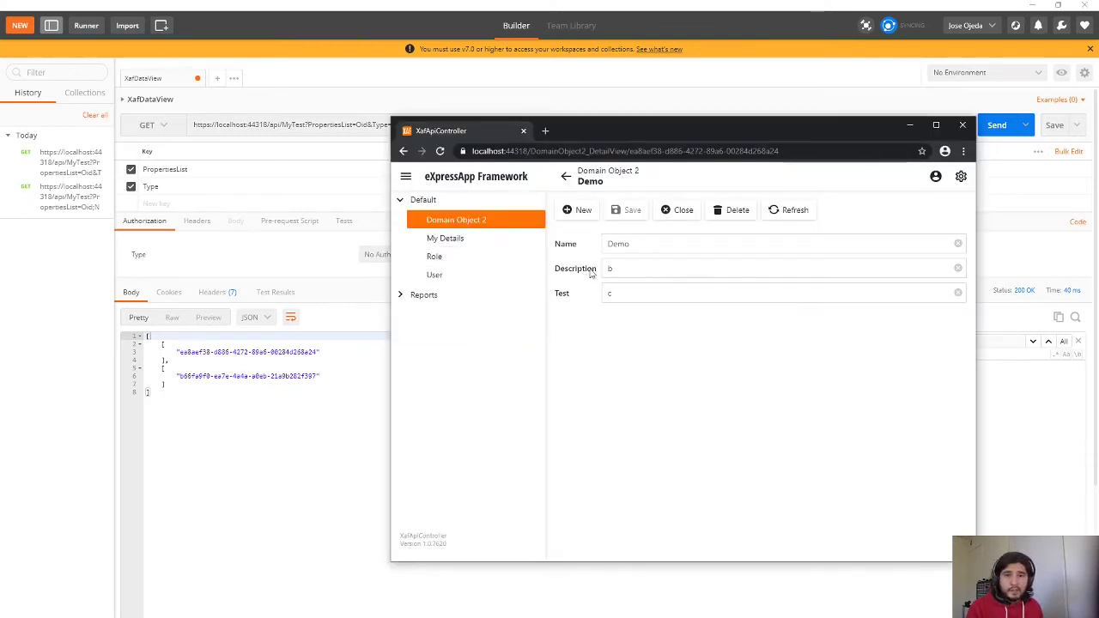
pyautogui.moveTo(621, 308)
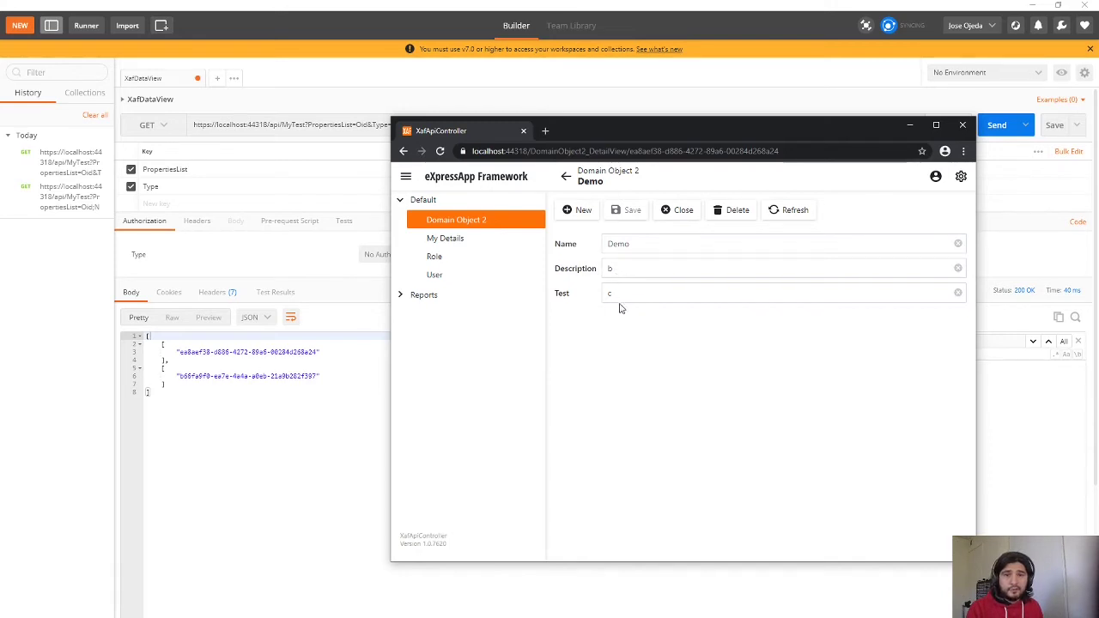
pyautogui.moveTo(607, 134)
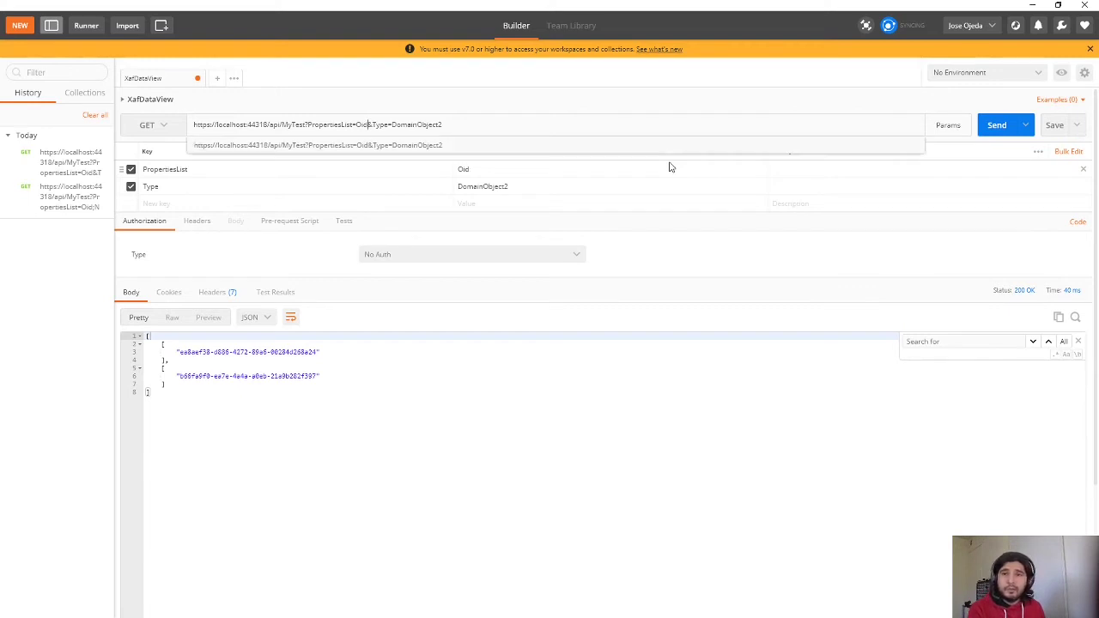
pyautogui.write('Name')
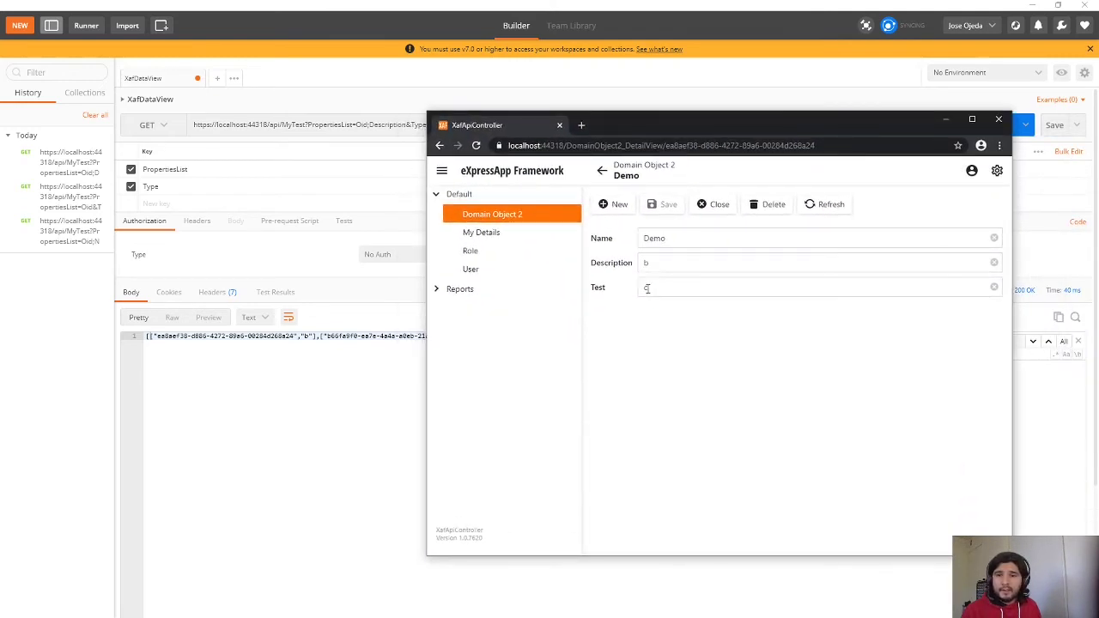
# Send the request with PropertiesList=Oid,Description,Name, returning 'b' and 'Demo'
pyautogui.write('c')
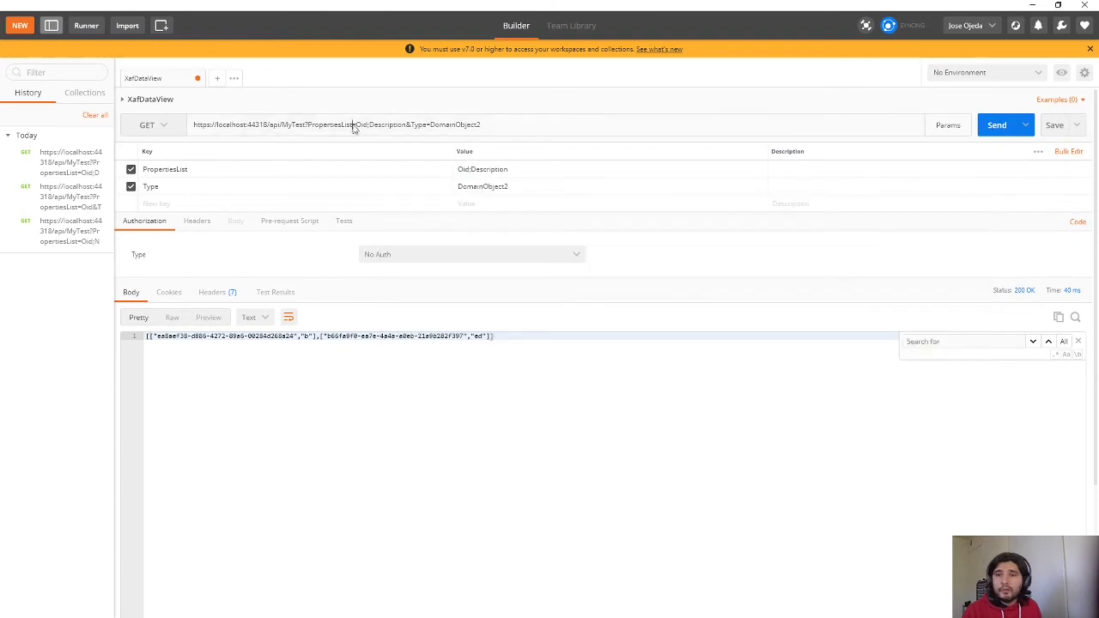
pyautogui.moveTo(419, 128)
pyautogui.write(';Name')
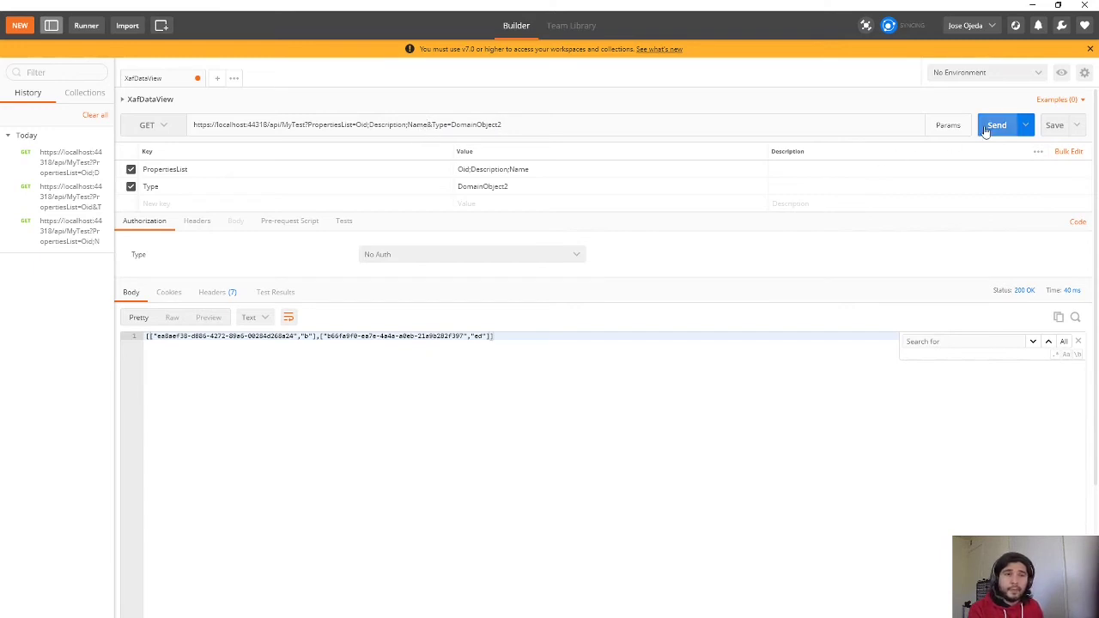
pyautogui.click(995, 124)
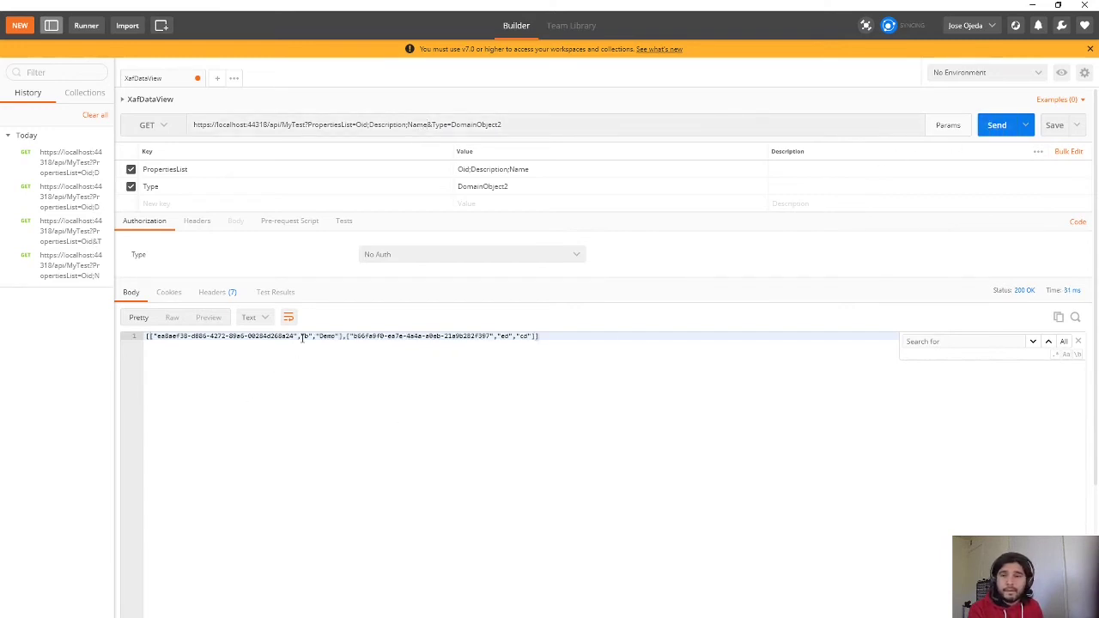
pyautogui.doubleClick(324, 335)
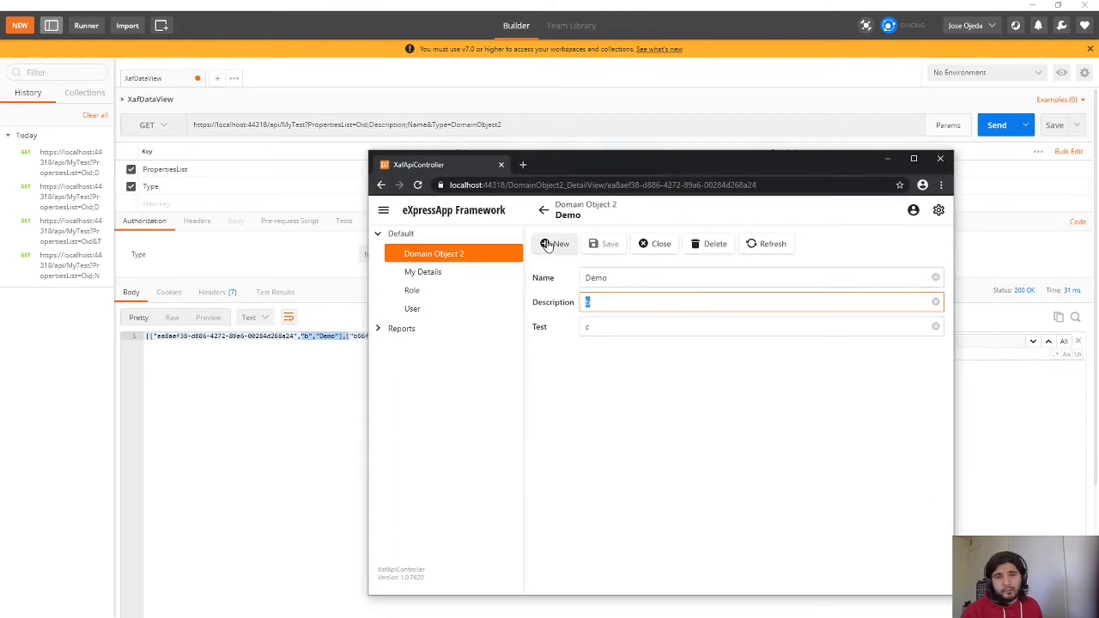
# Create a new Domain Object 2 record named 'YoutubeDemo'
pyautogui.click(555, 244)
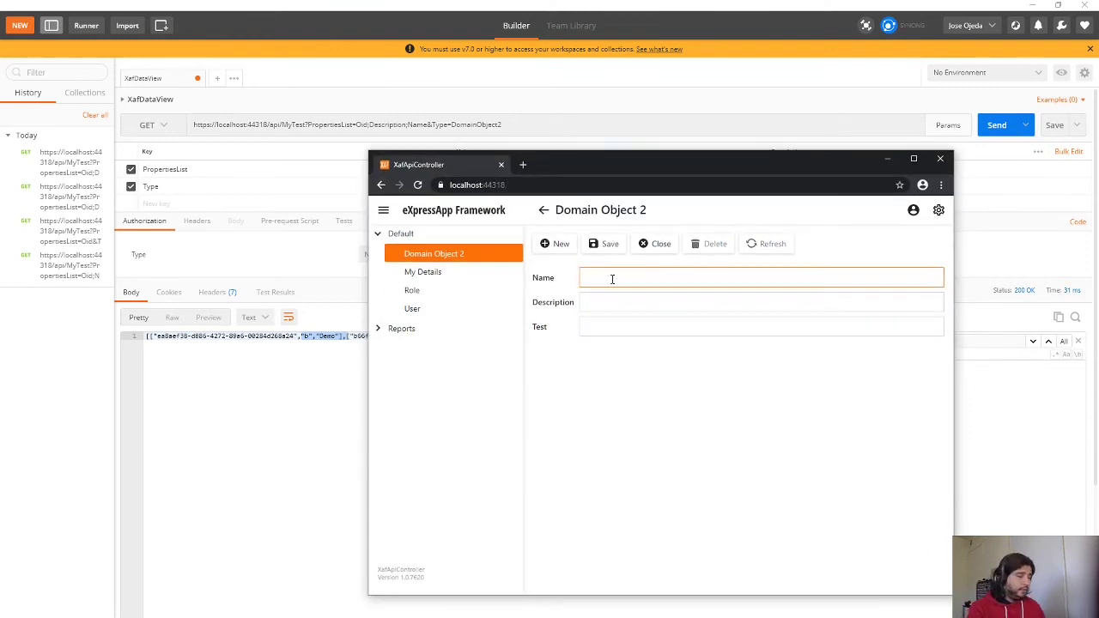
pyautogui.write('YoutubeDemo')
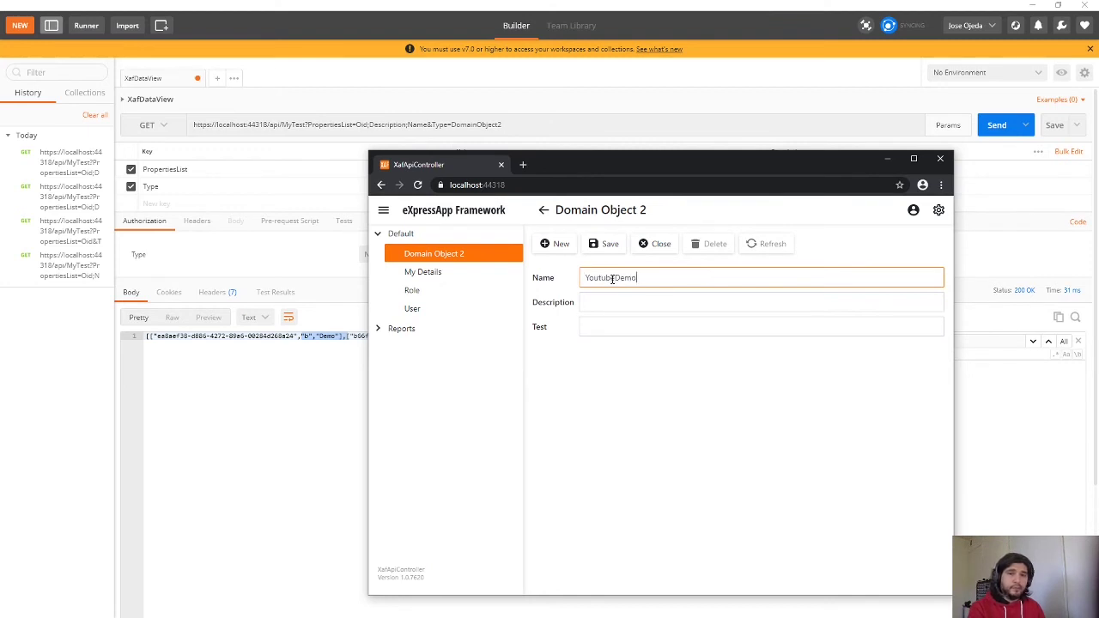
pyautogui.tripleClick(609, 278)
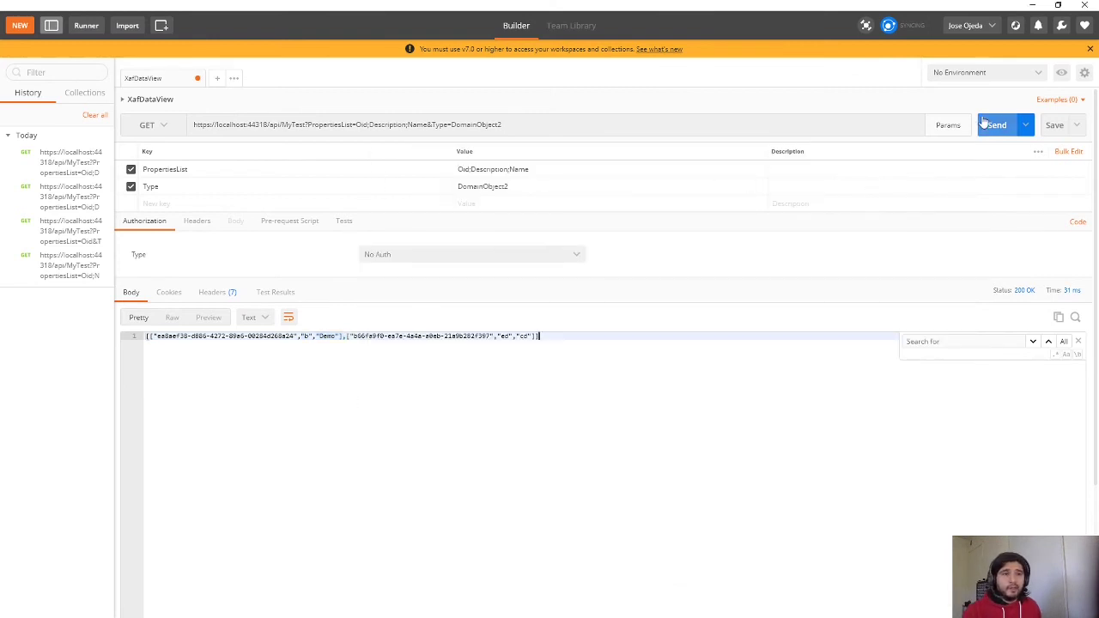
# Resend the request so the third record 'YoutubeDemo' is returned
pyautogui.click(996, 123)
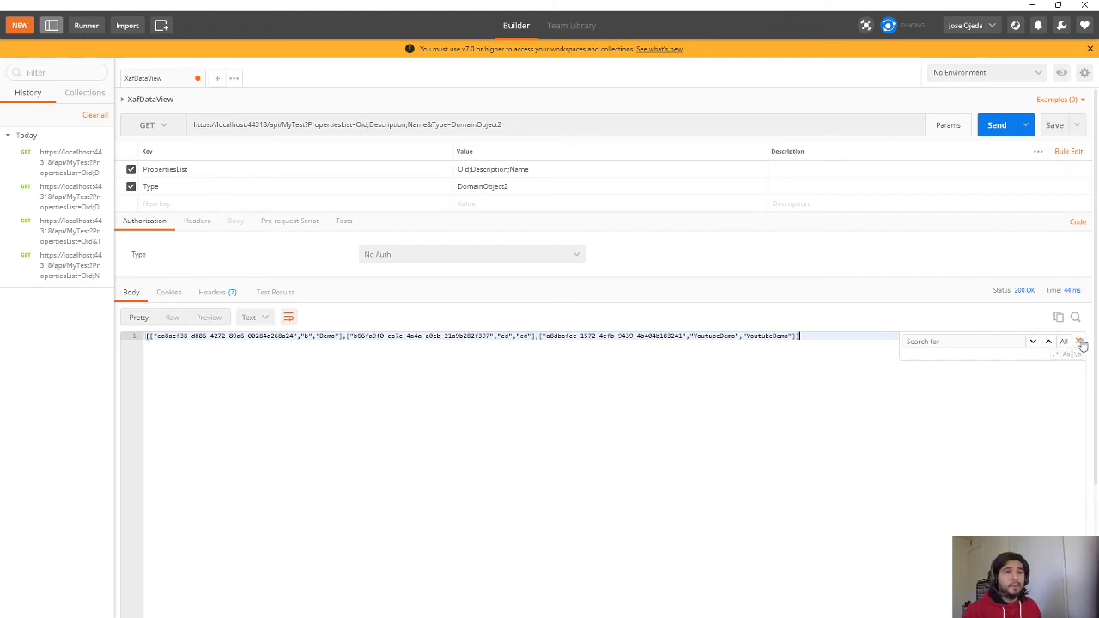
pyautogui.click(1078, 342)
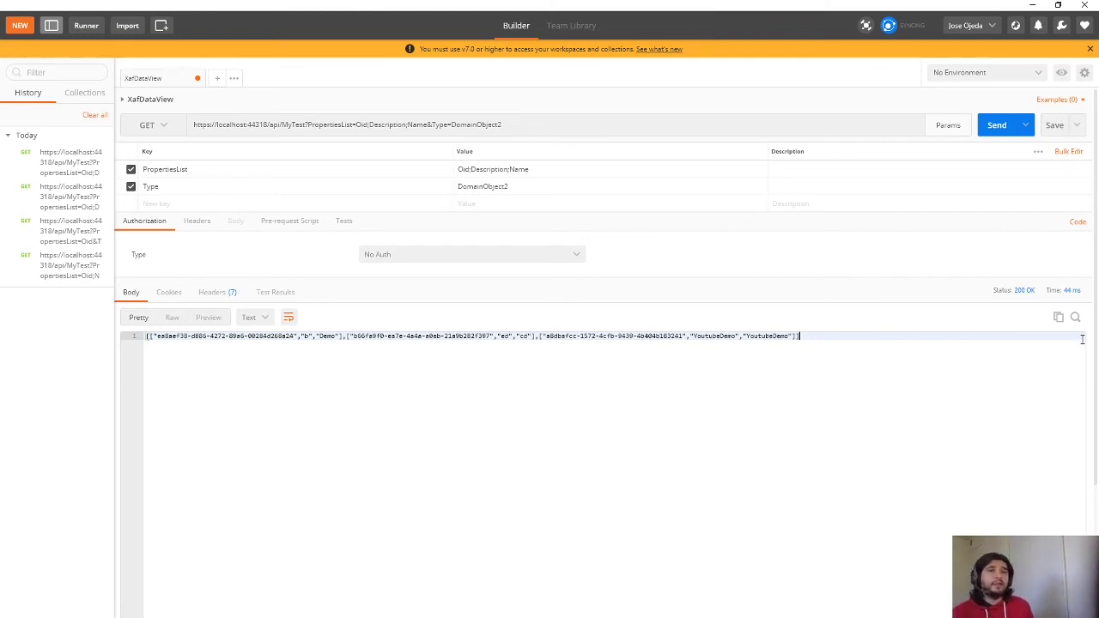